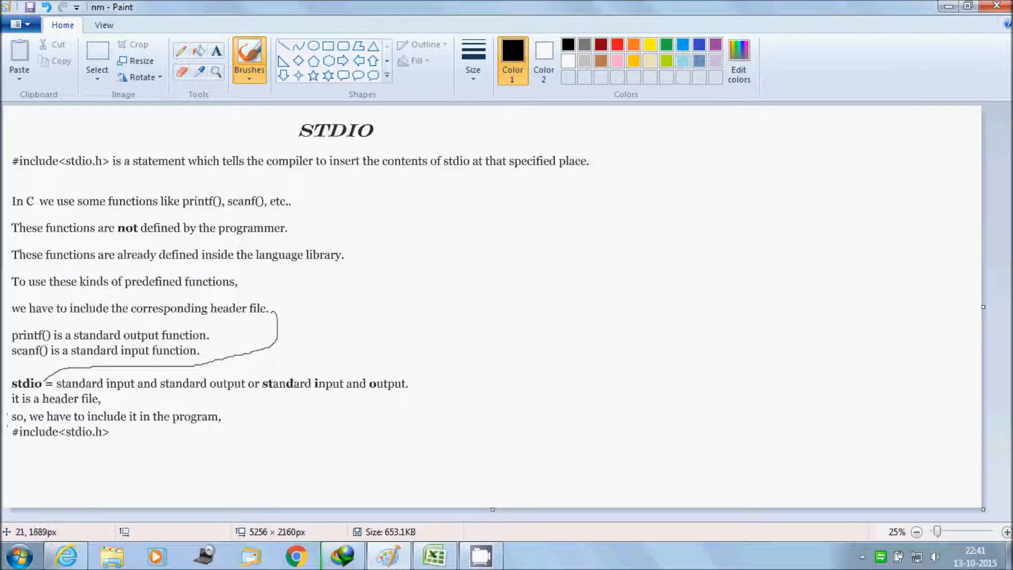
mouse_move(188, 417)
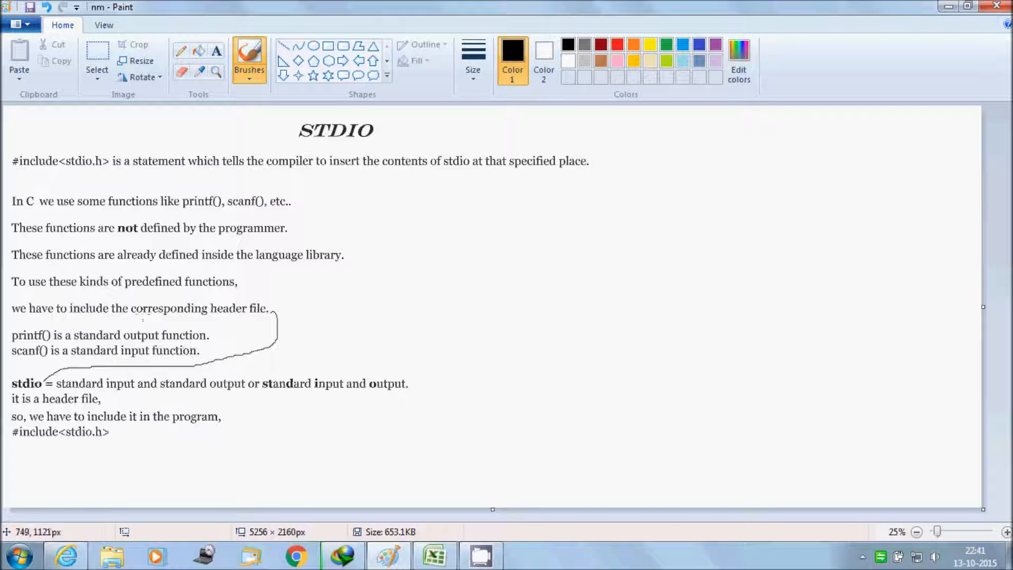
mouse_move(434, 554)
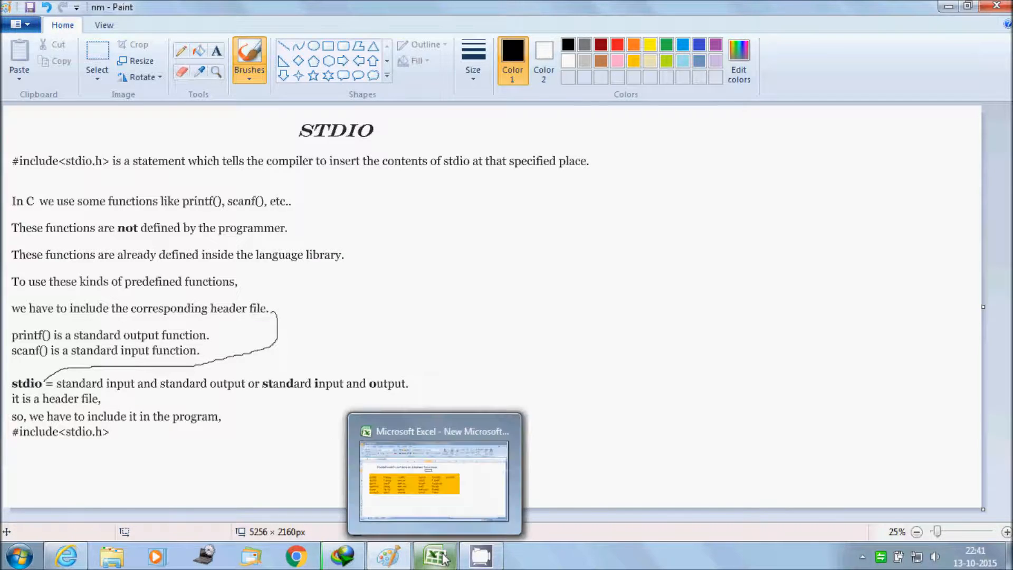
Show the Excel worksheet of predefined functions like printf() and scanf(), then return to Turbo C++.
click(434, 556)
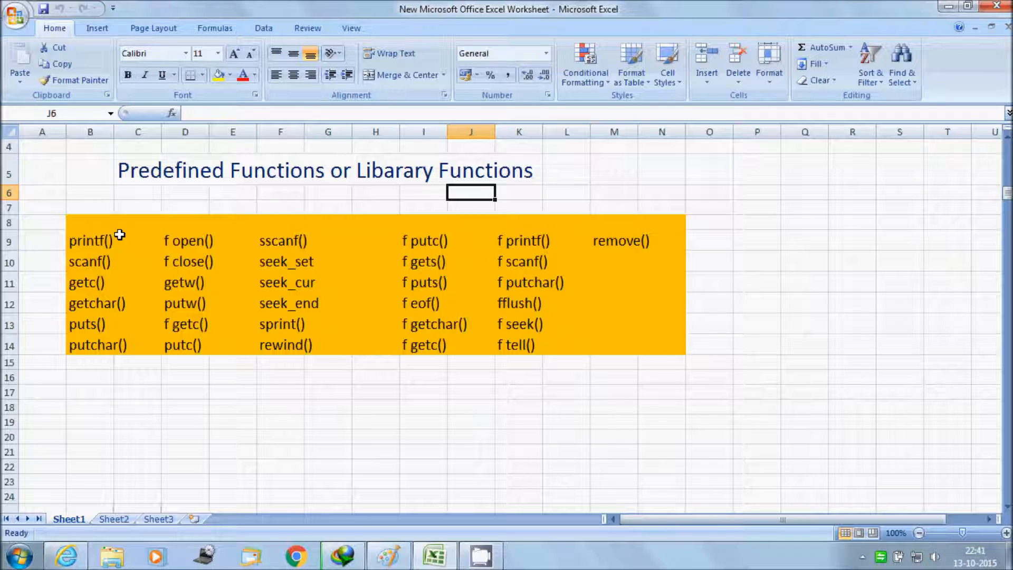
mouse_move(270, 174)
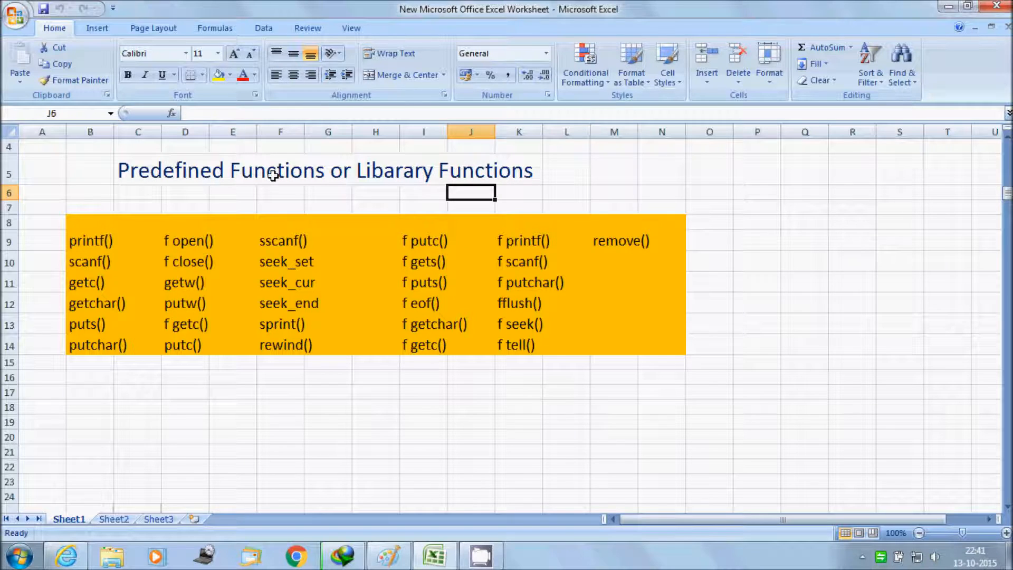
mouse_move(176, 204)
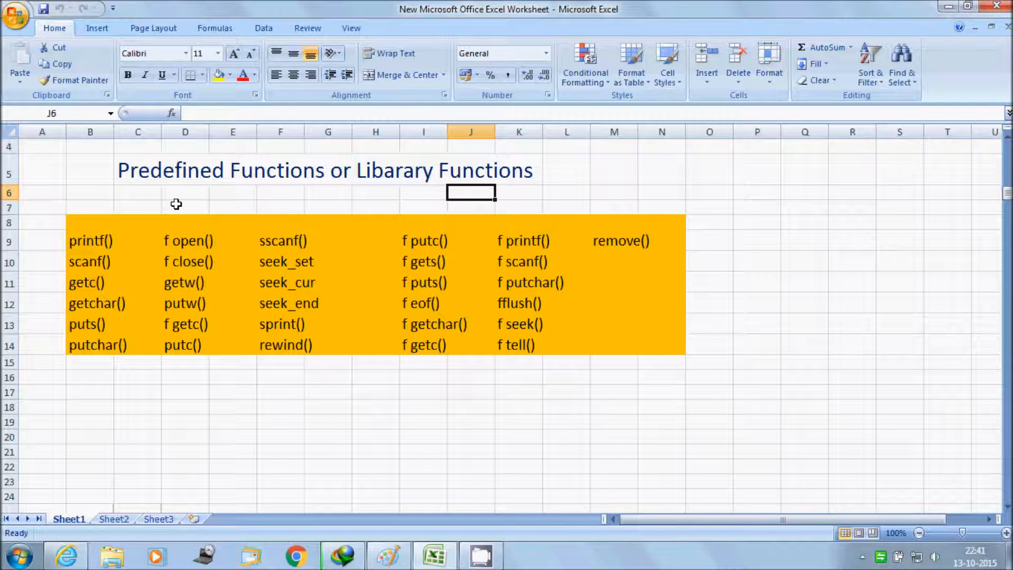
click(186, 207)
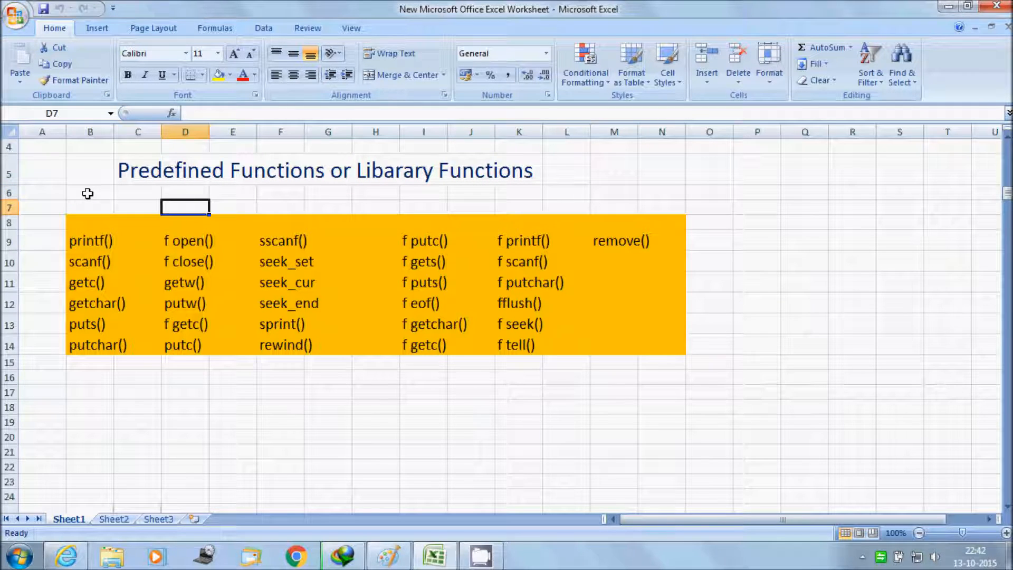
mouse_move(285, 206)
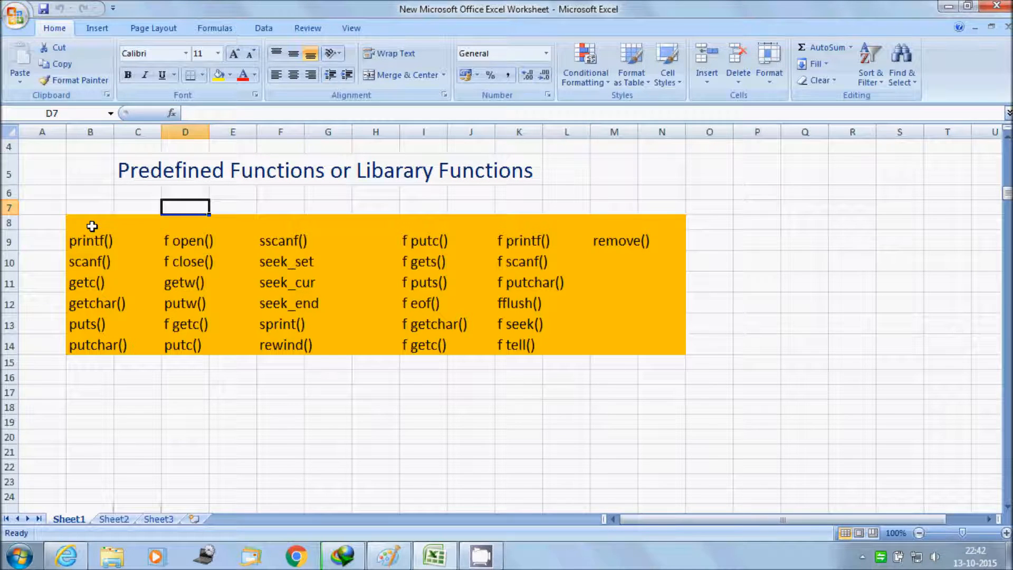
mouse_move(343, 425)
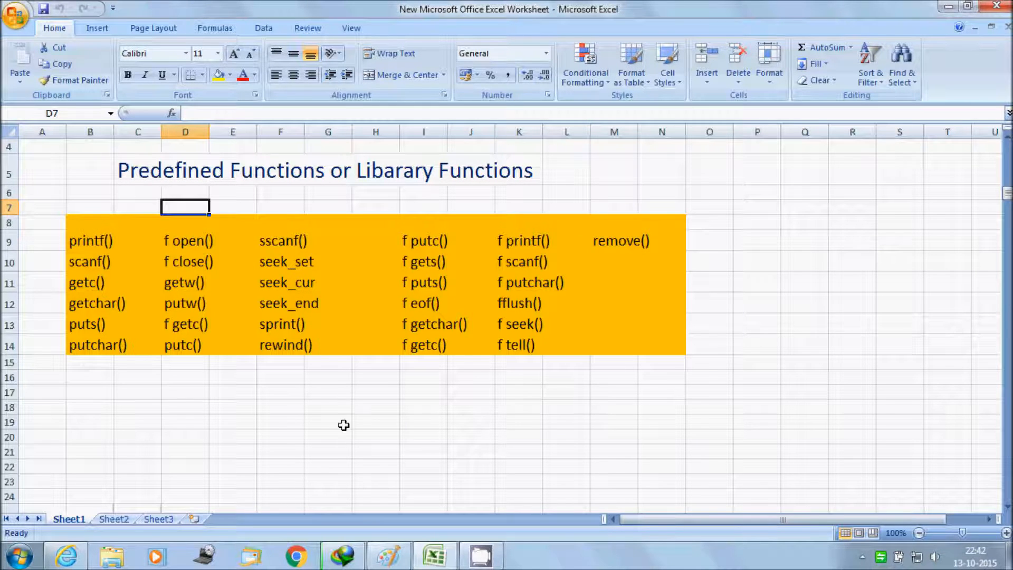
click(18, 555)
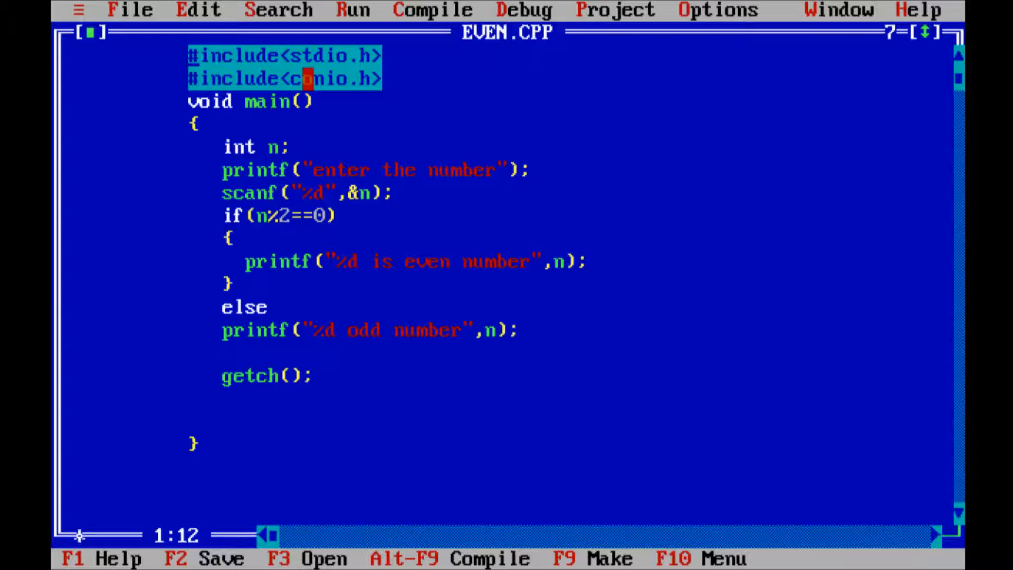
Compile EVEN.CPP with both header includes, getting zero warnings and zero errors.
click(432, 11)
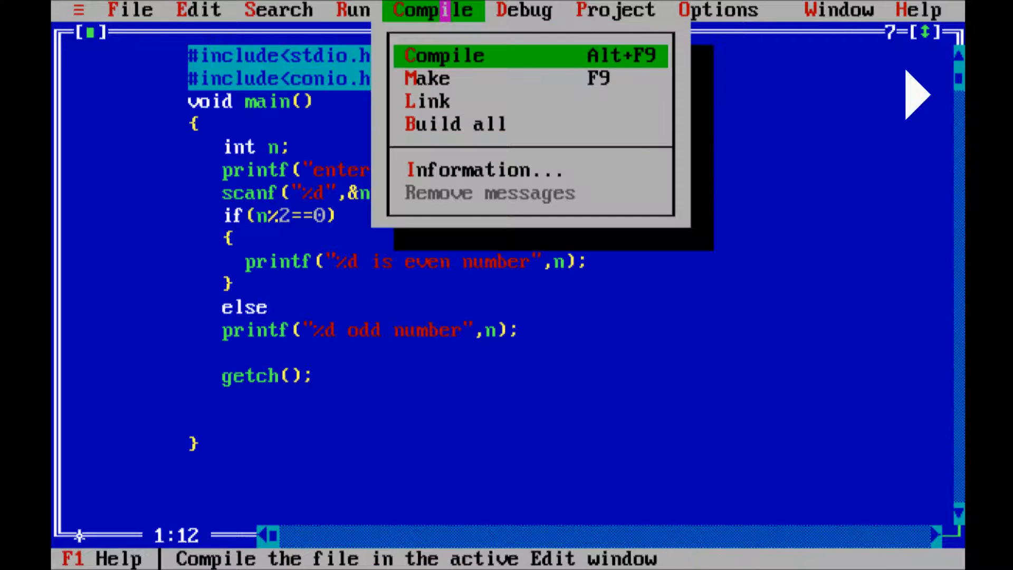
click(443, 56)
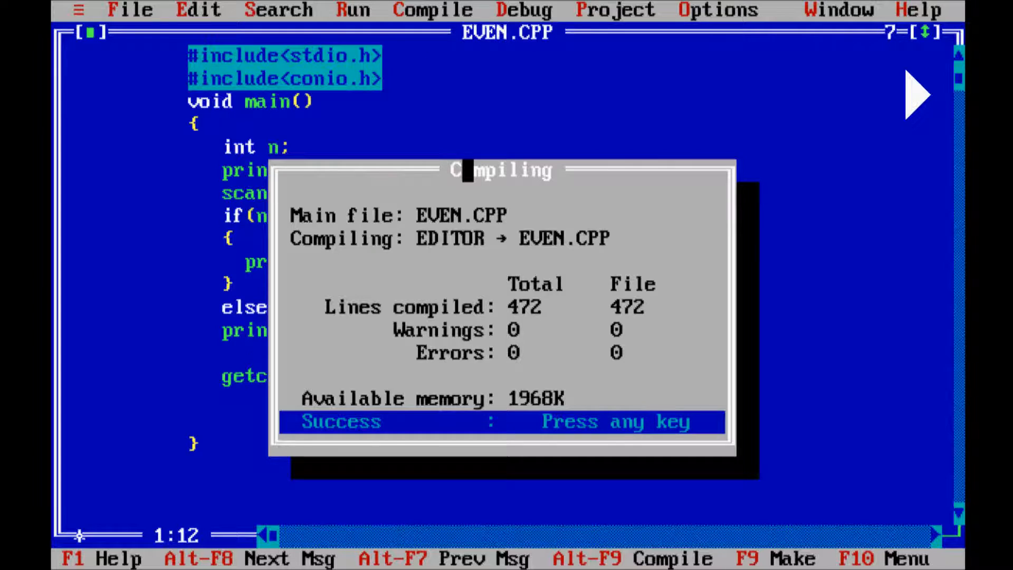
key(enter)
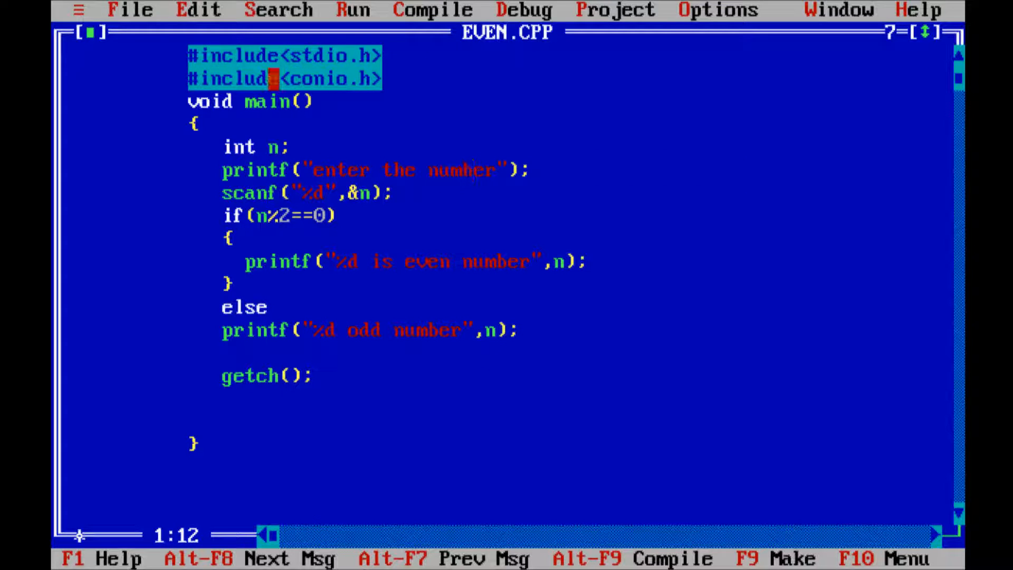
Comment out #include<stdio.h> with // and recompile EVEN.CPP, which reports 2 errors.
text(//)
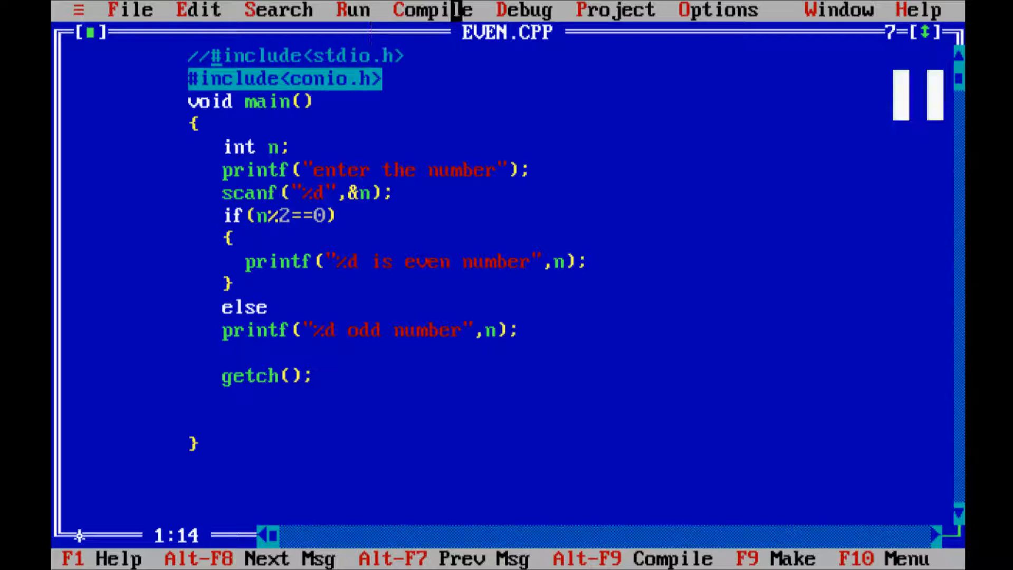
click(432, 10)
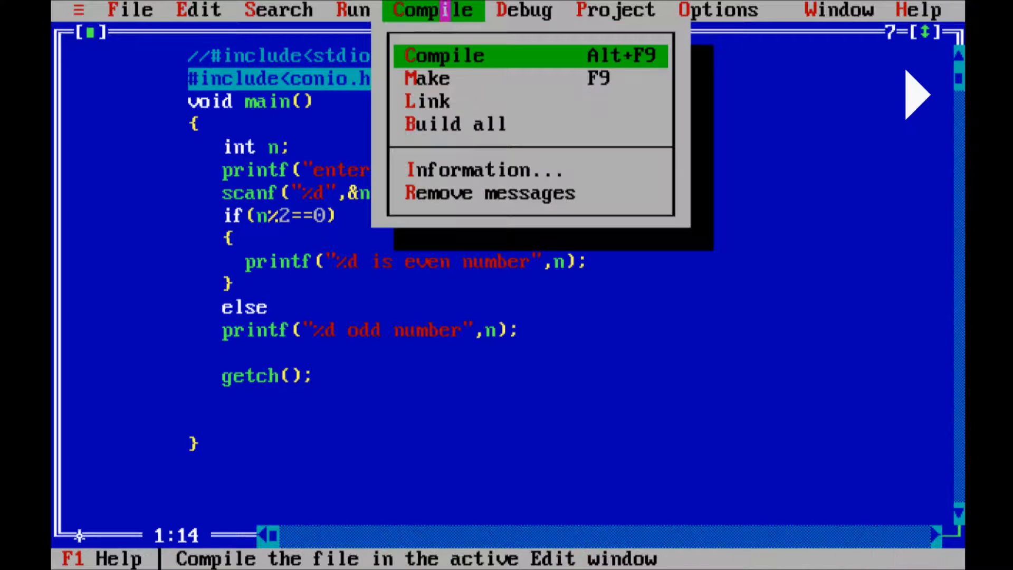
click(444, 55)
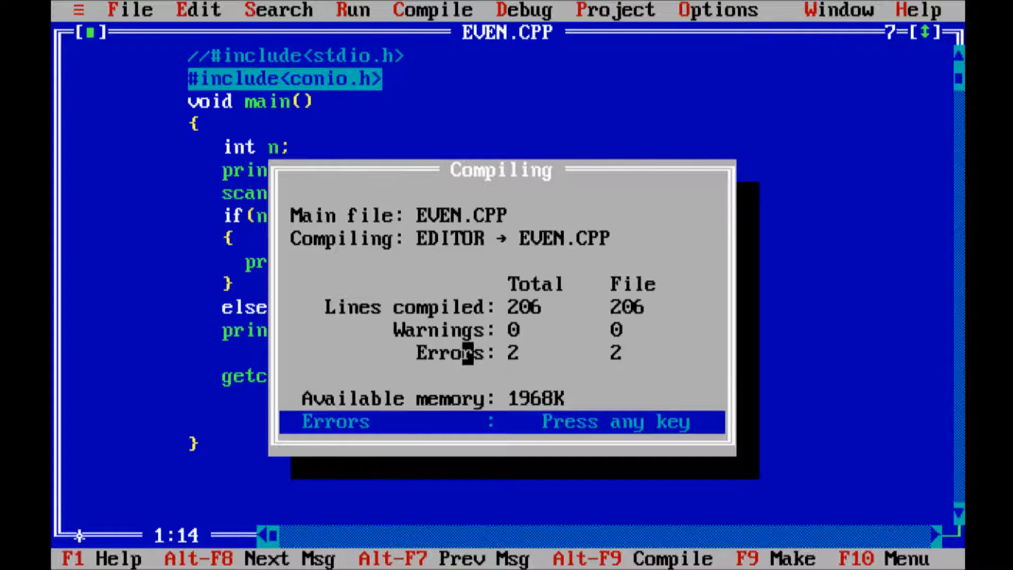
key(enter)
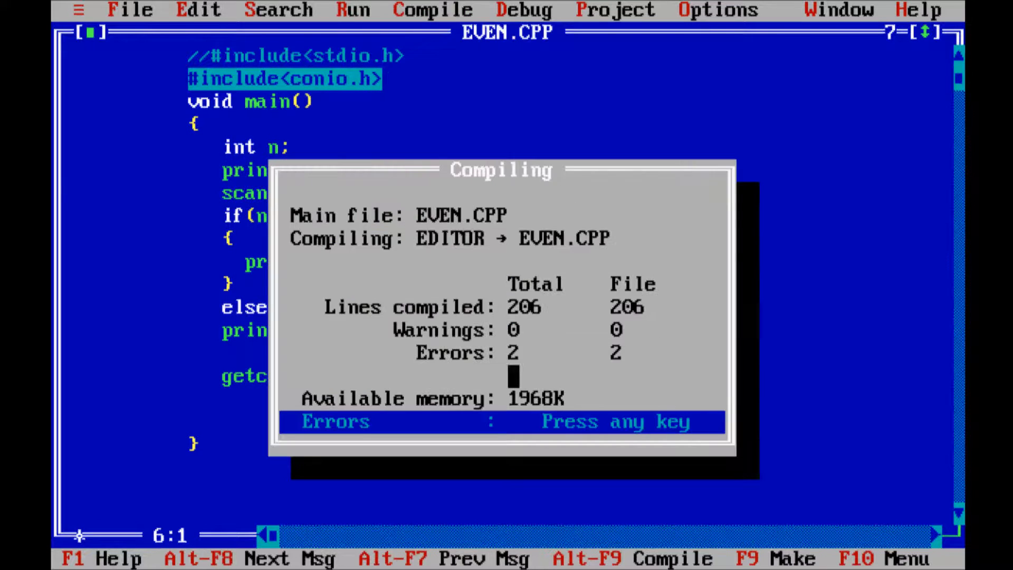
Dismiss the error report and remove the // so #include<stdio.h> is active again.
key(enter)
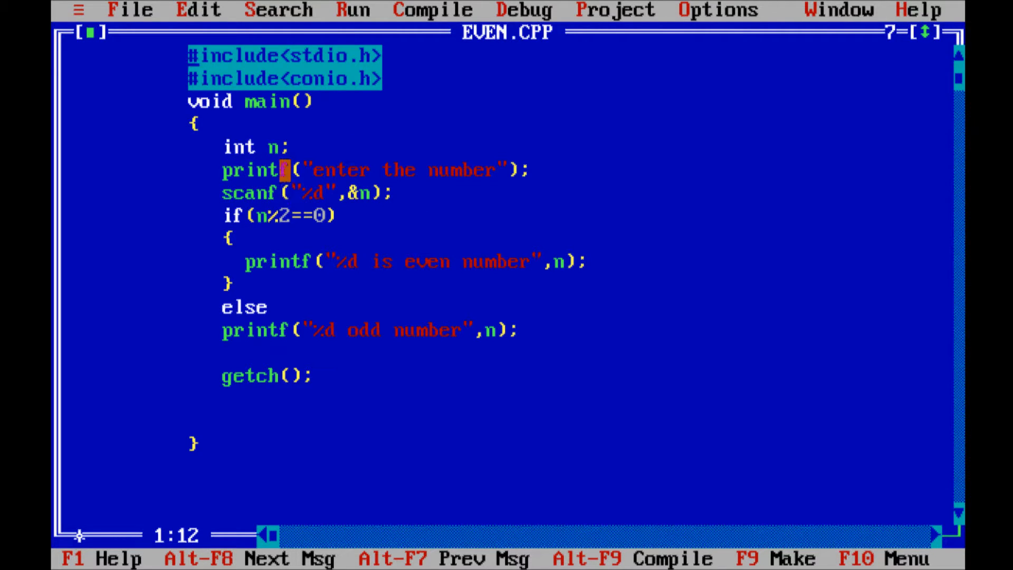
click(280, 354)
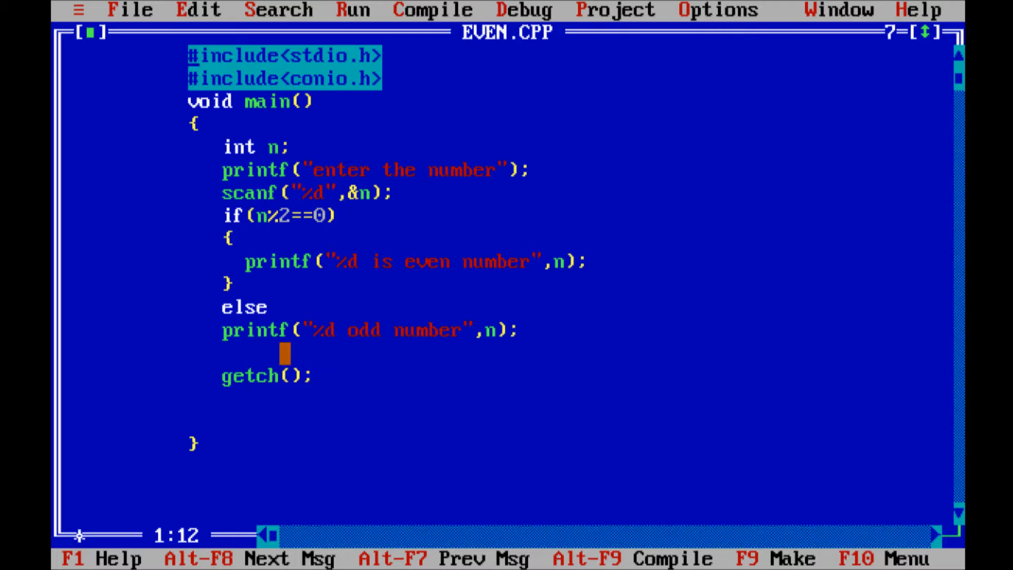